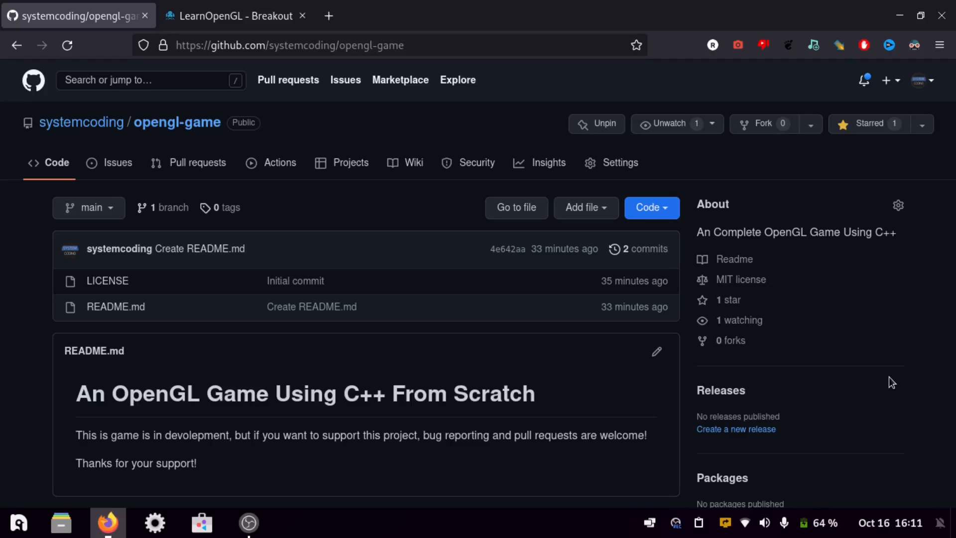
pyautogui.moveTo(915, 357)
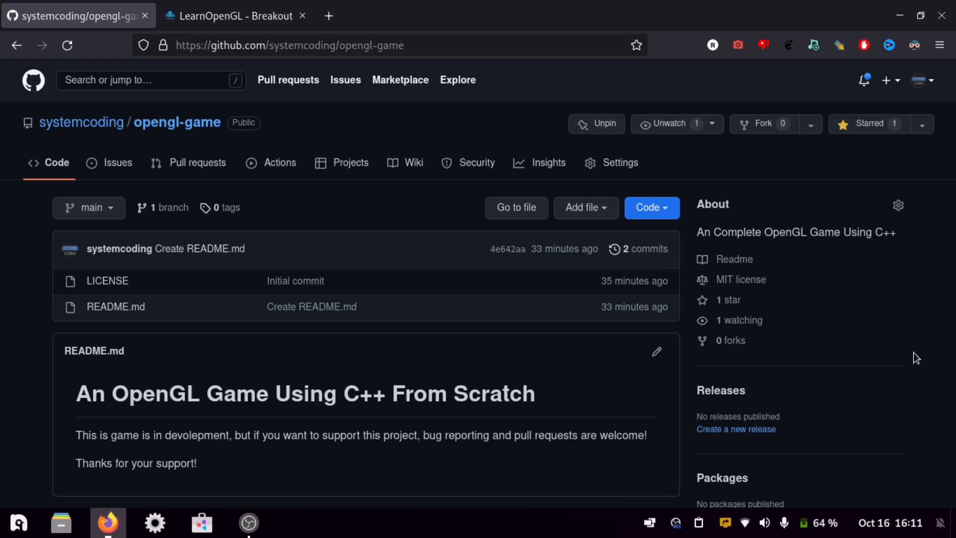
# Switch to the 'LearnOpenGL - Breakout' tutorial page
pyautogui.click(239, 16)
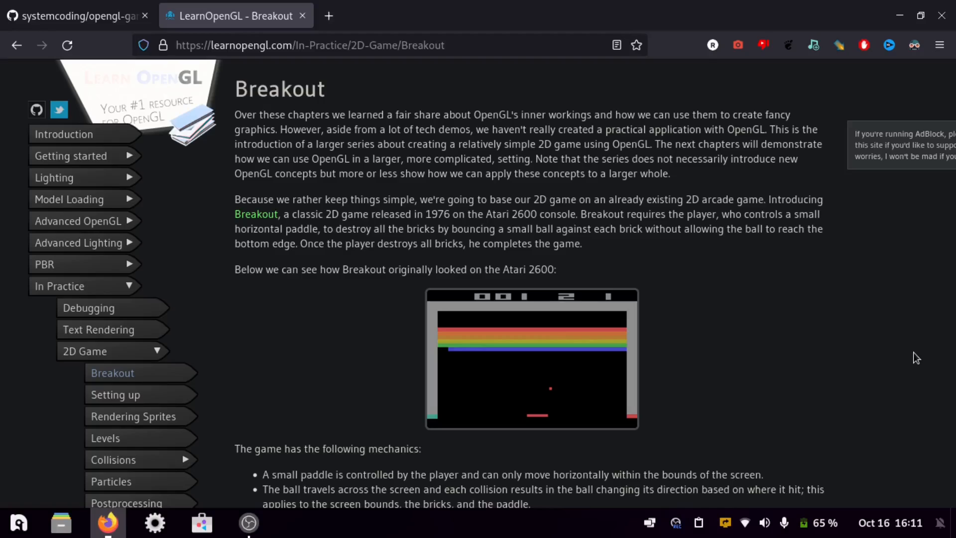
pyautogui.moveTo(699, 312)
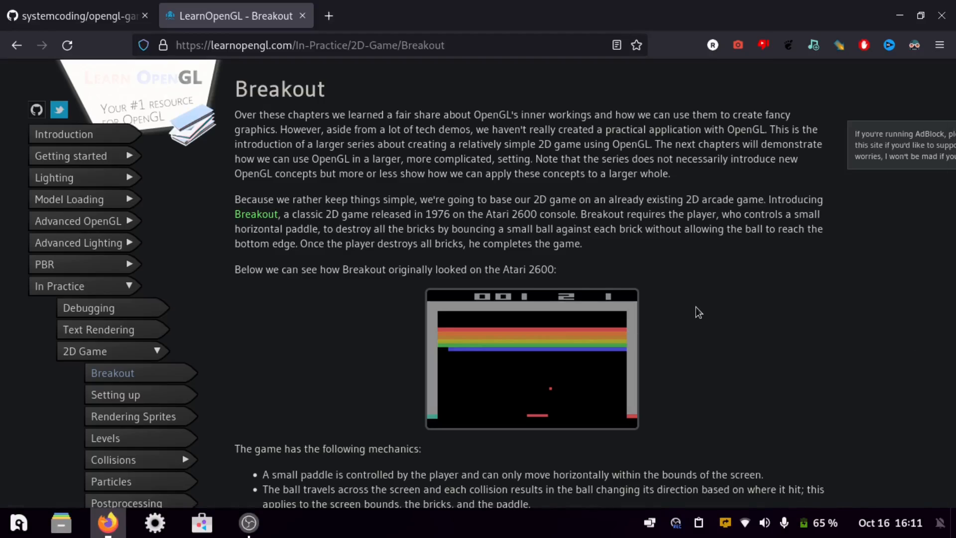
# Return to the 'systemcoding/opengl-game' repository page with its README and commits
pyautogui.click(74, 16)
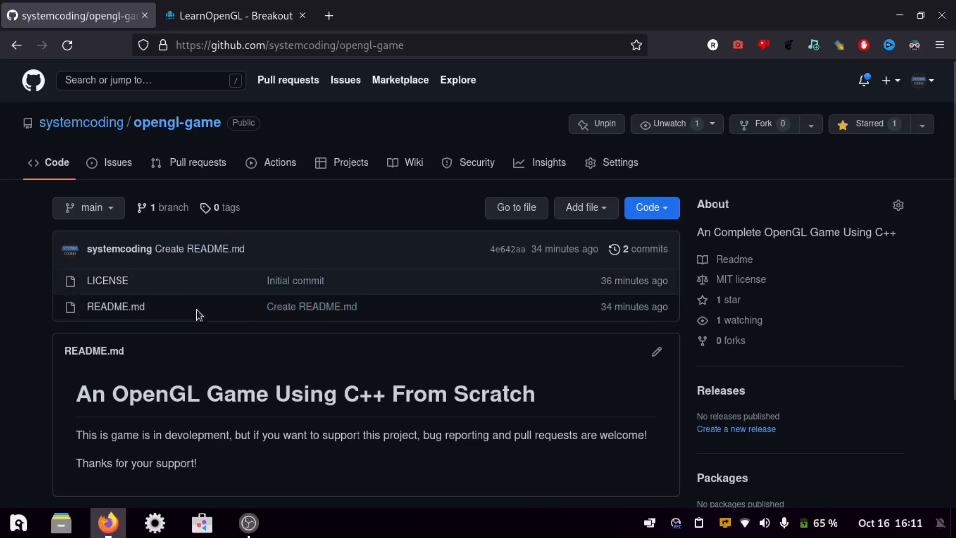
pyautogui.scroll(-3)
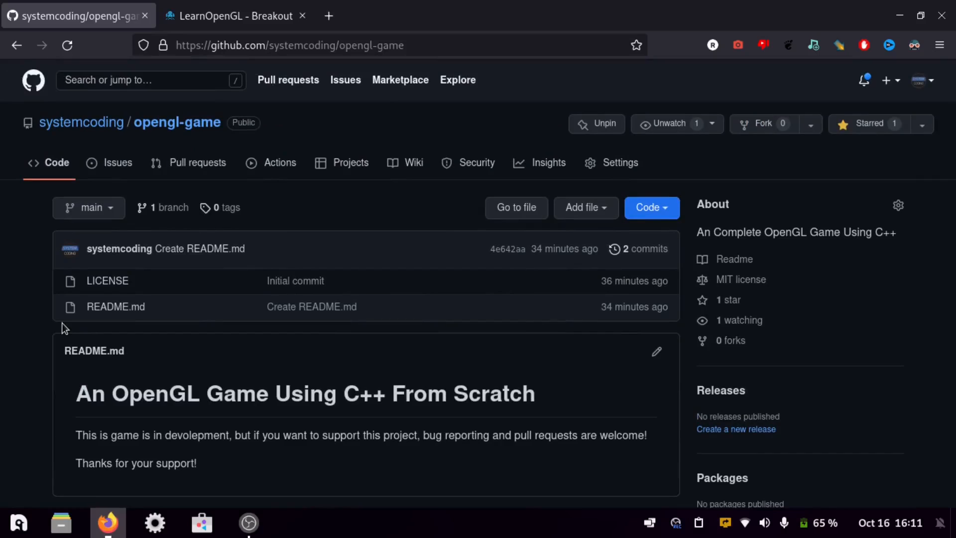
pyautogui.moveTo(2, 330)
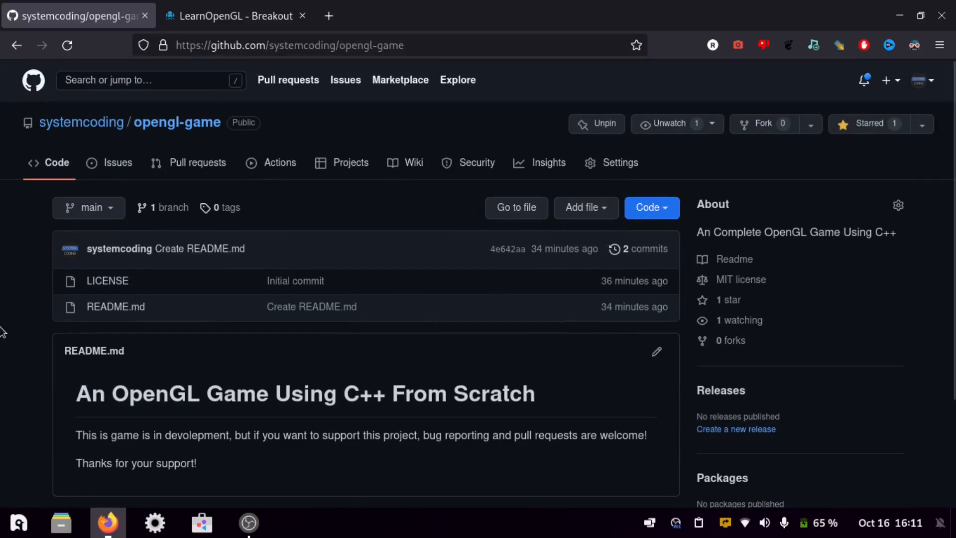
pyautogui.moveTo(168, 387)
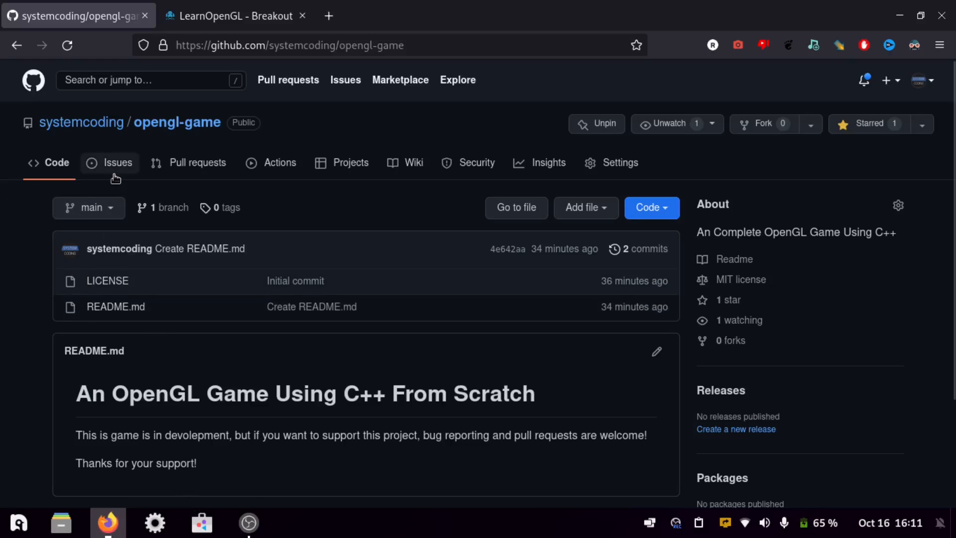
pyautogui.click(118, 162)
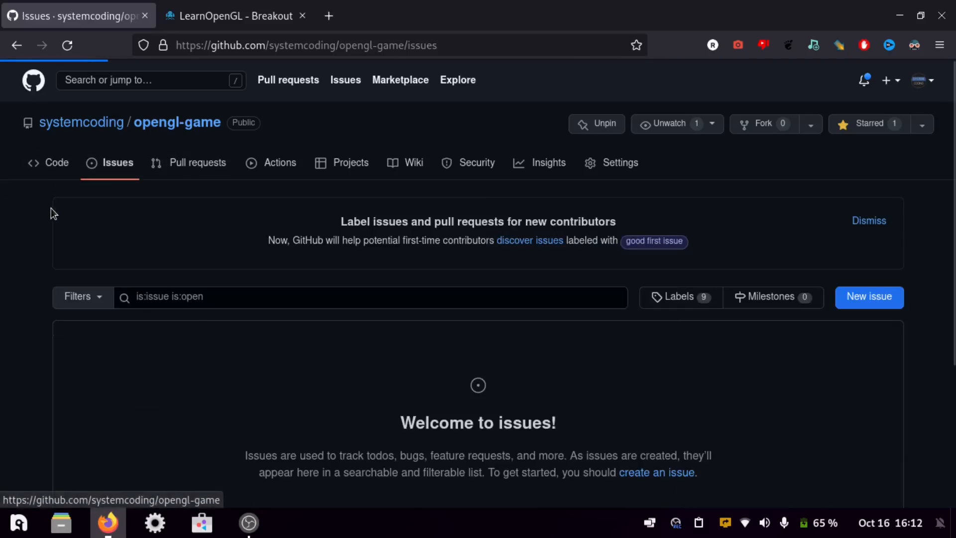
pyautogui.moveTo(30, 173)
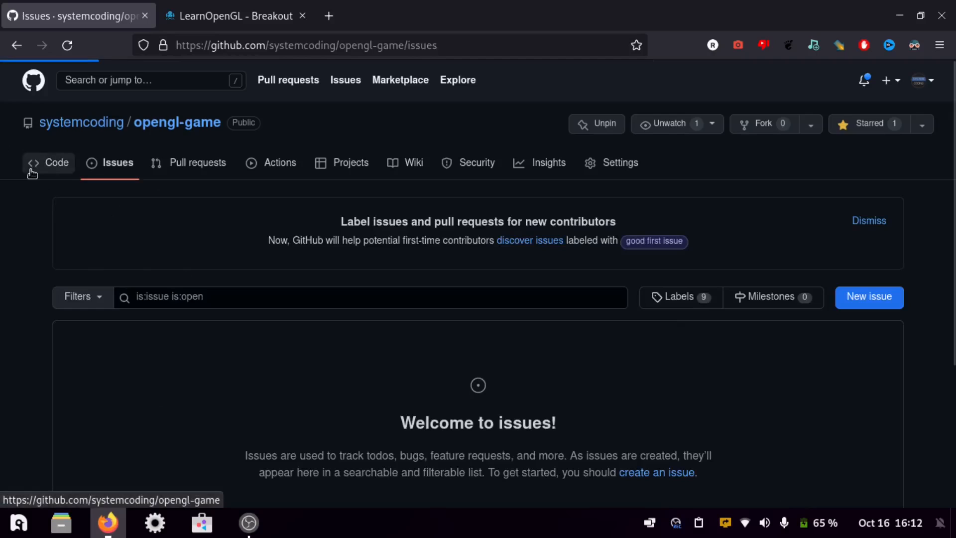
pyautogui.click(55, 163)
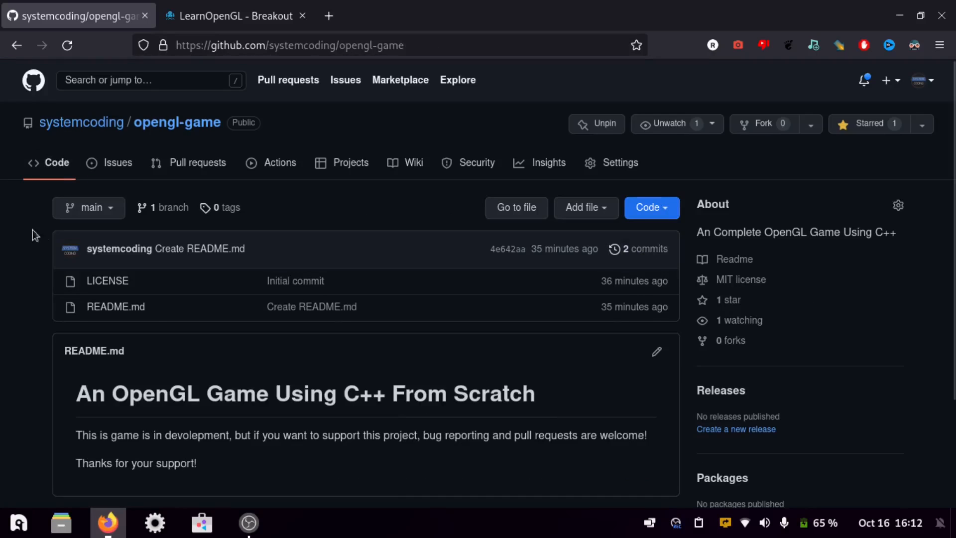